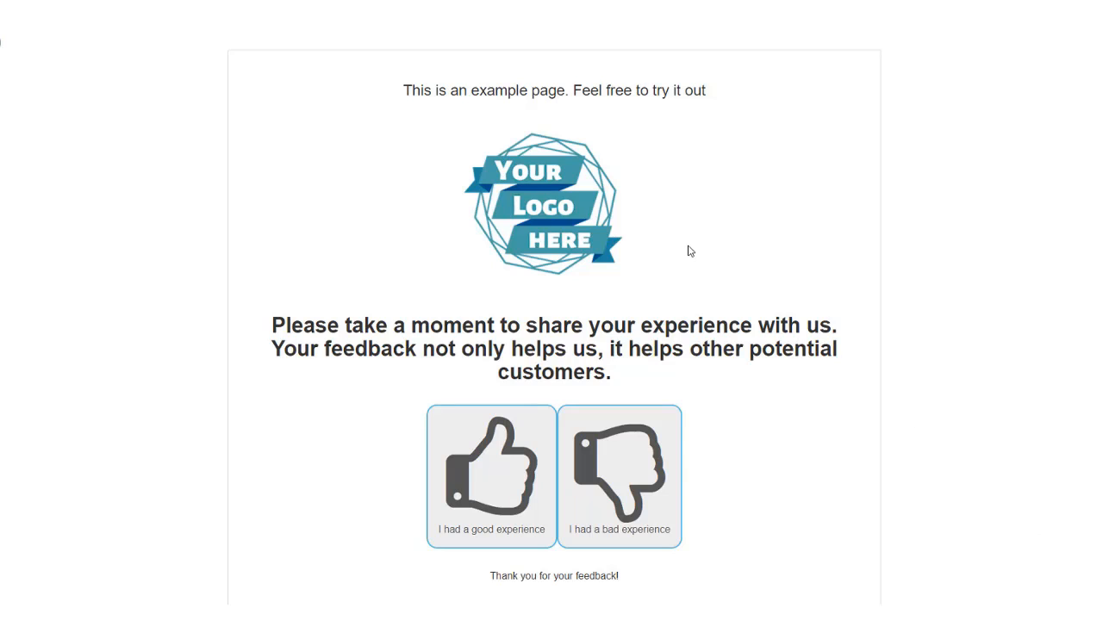
mouse_move(617, 191)
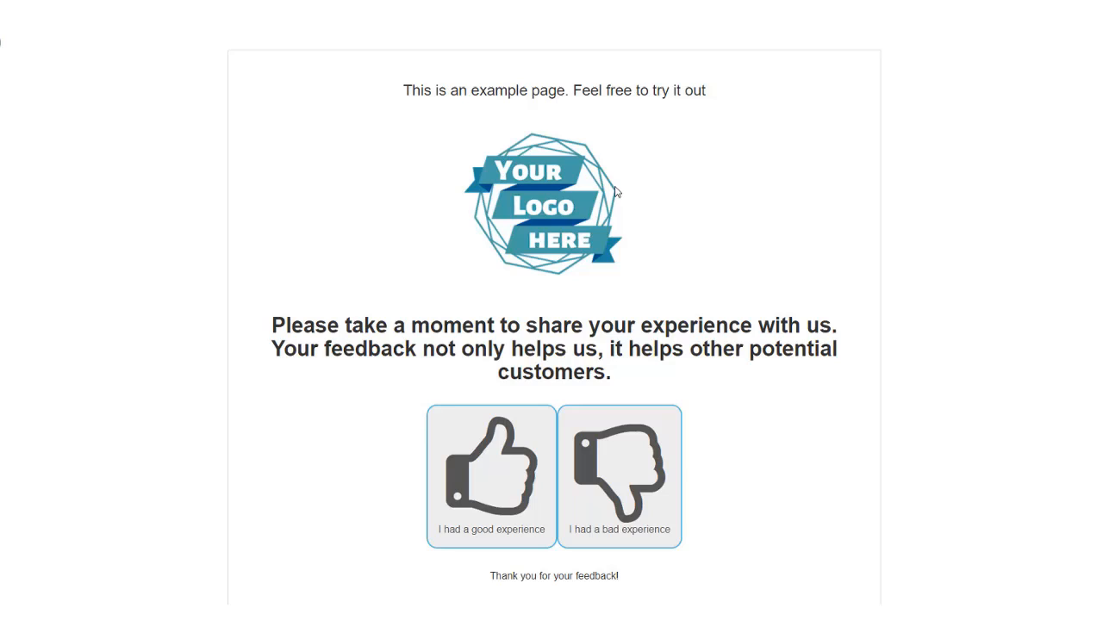
mouse_move(641, 350)
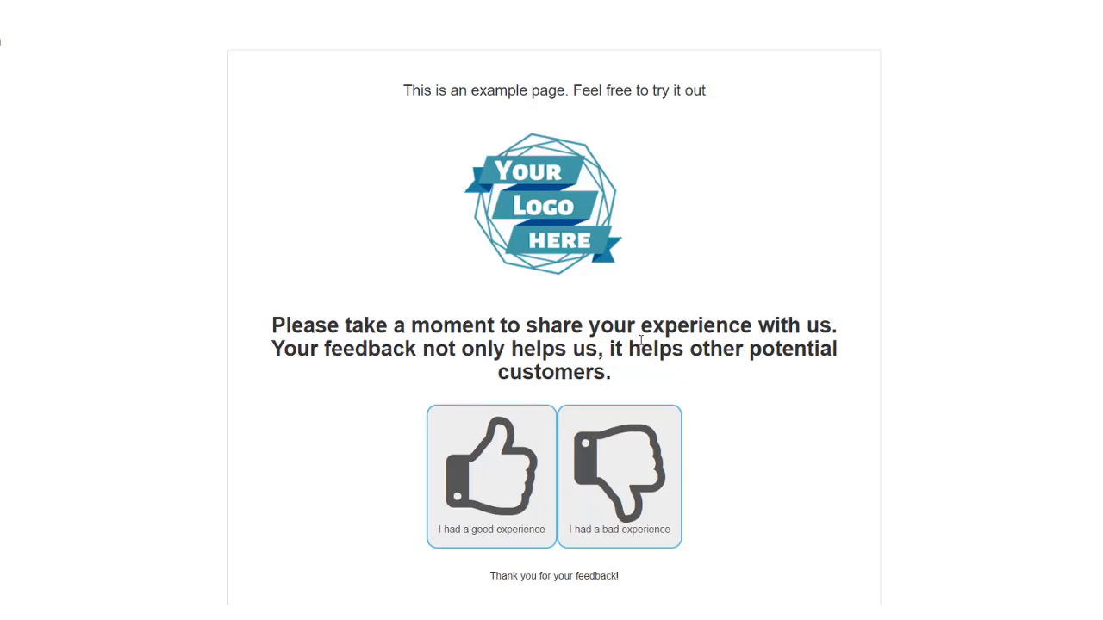
mouse_move(588, 294)
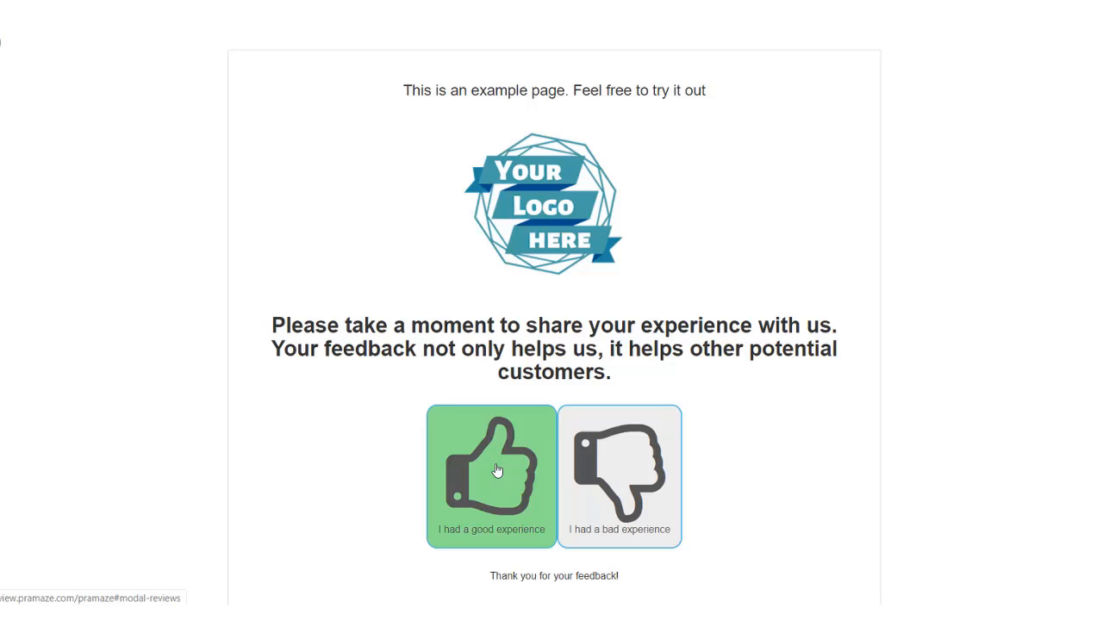
Preview the Google/Yelp review links, dismiss them, then report a bad experience to reach private feedback
click(492, 471)
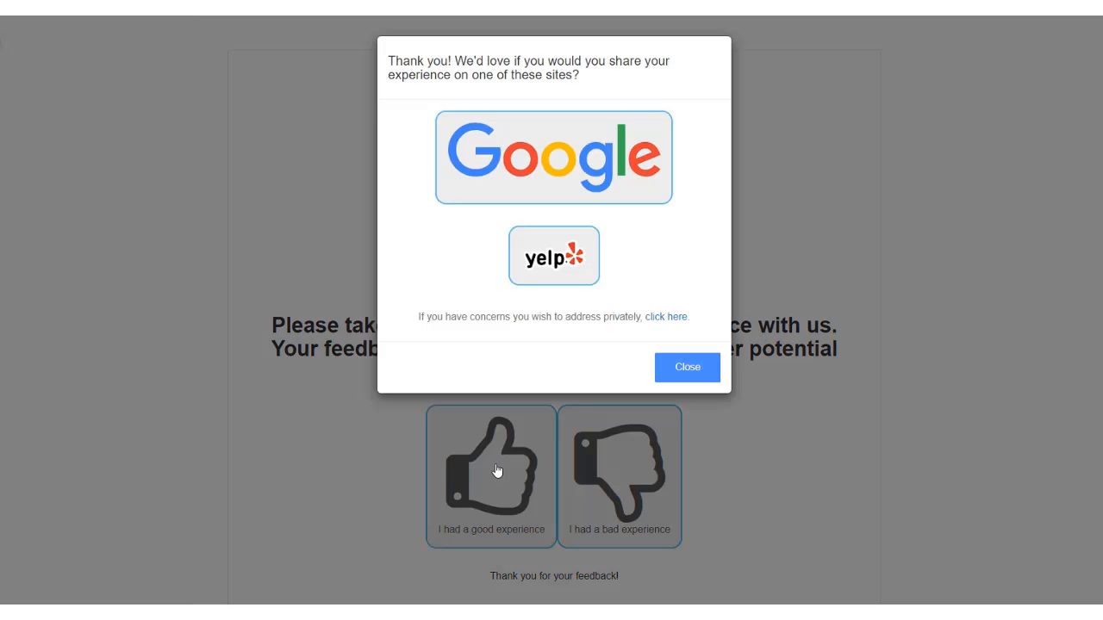
mouse_move(578, 253)
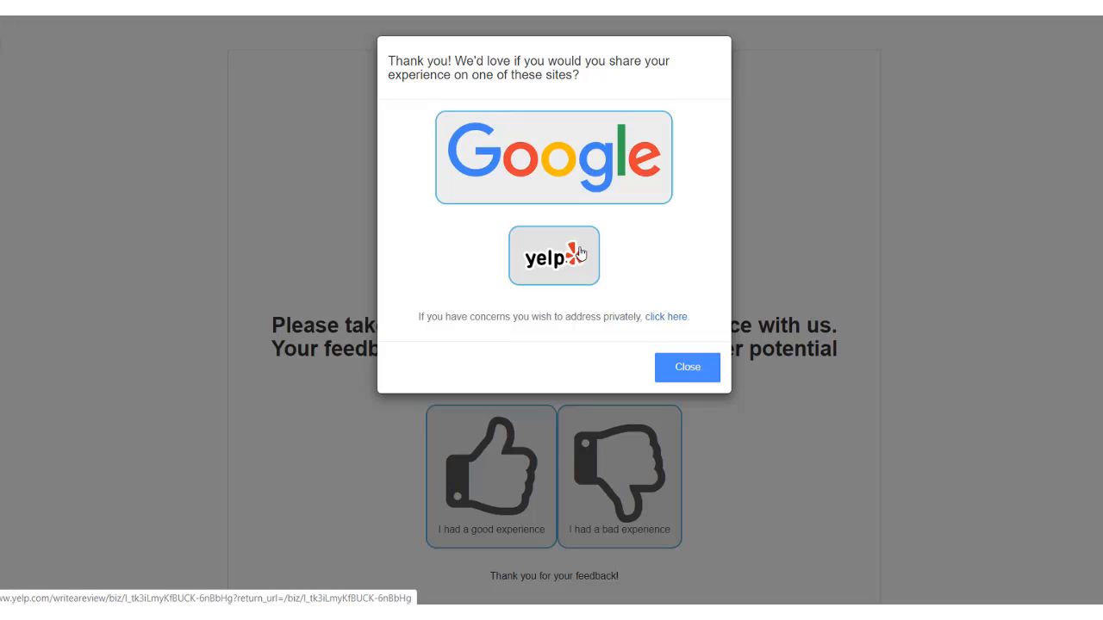
mouse_move(656, 249)
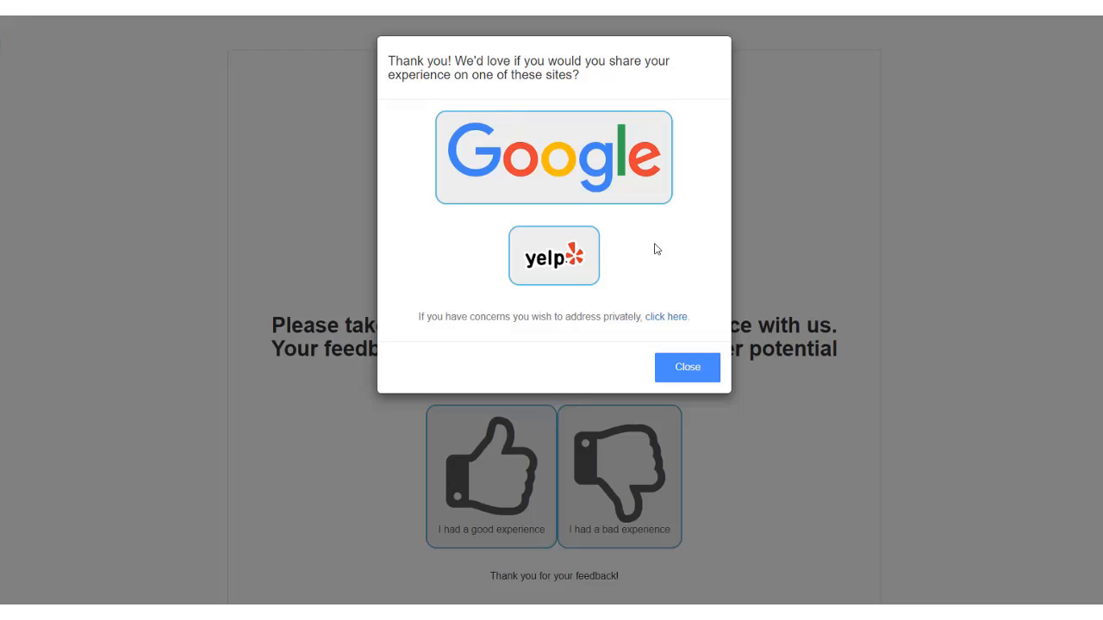
click(686, 367)
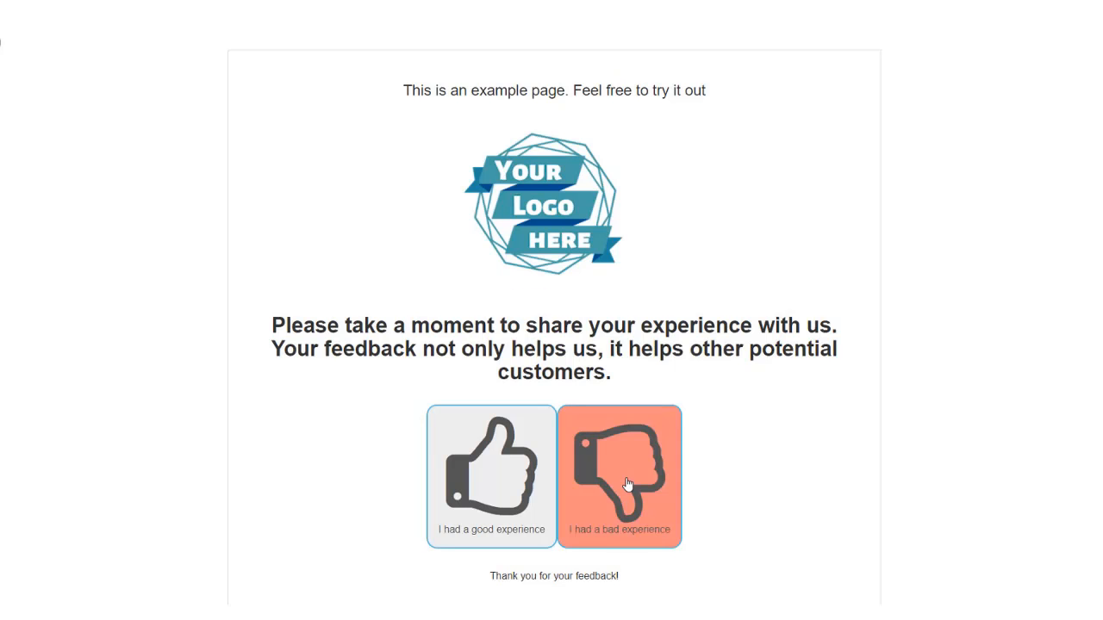
click(627, 484)
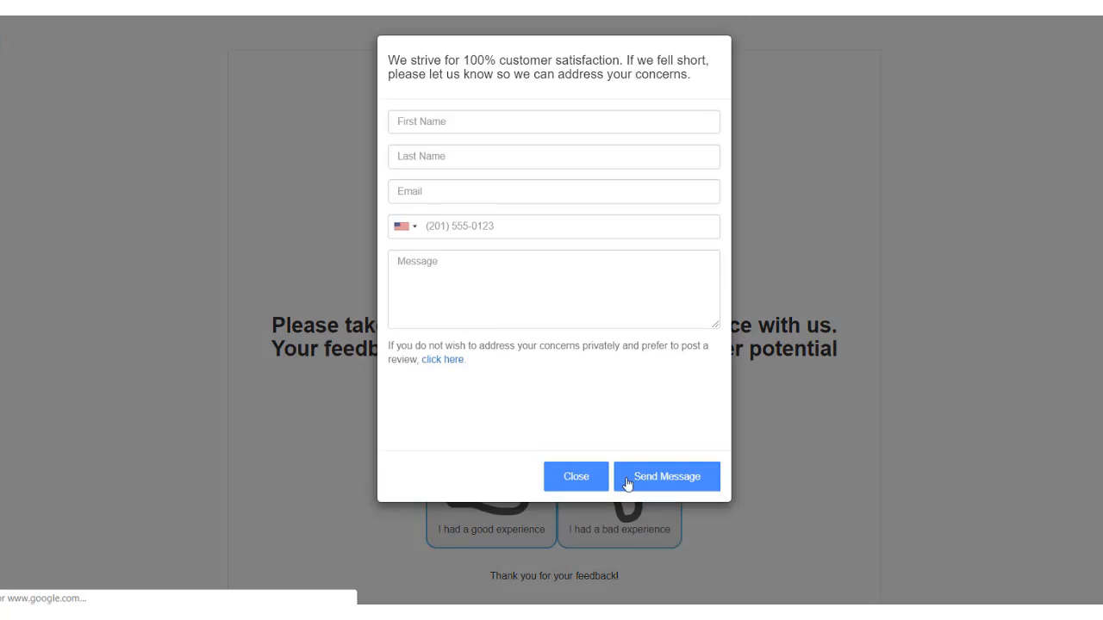
click(666, 476)
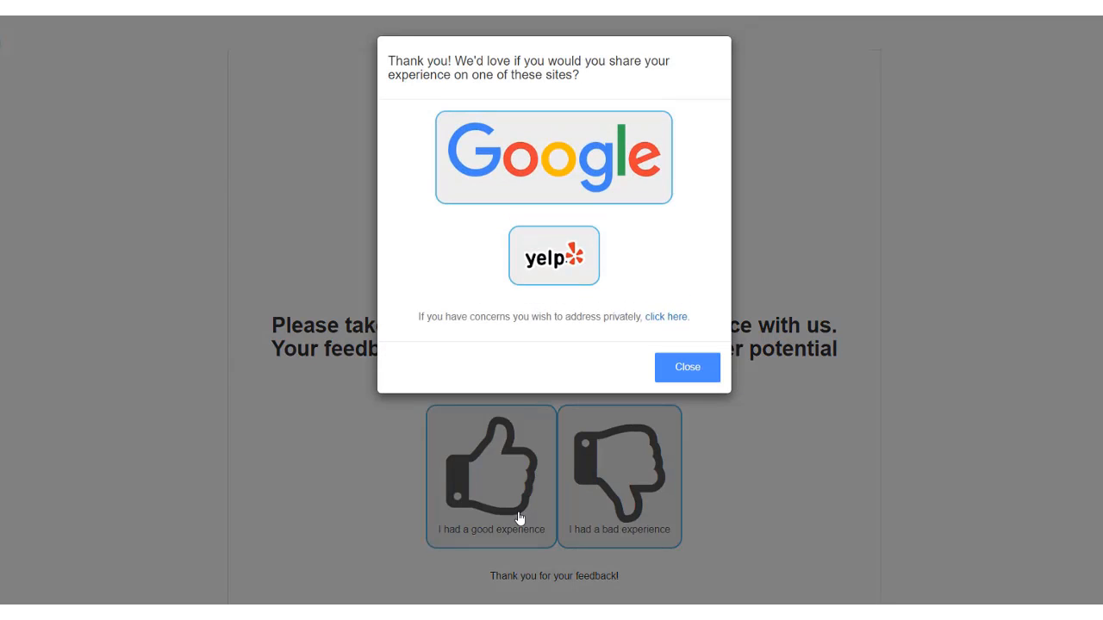
mouse_move(554, 174)
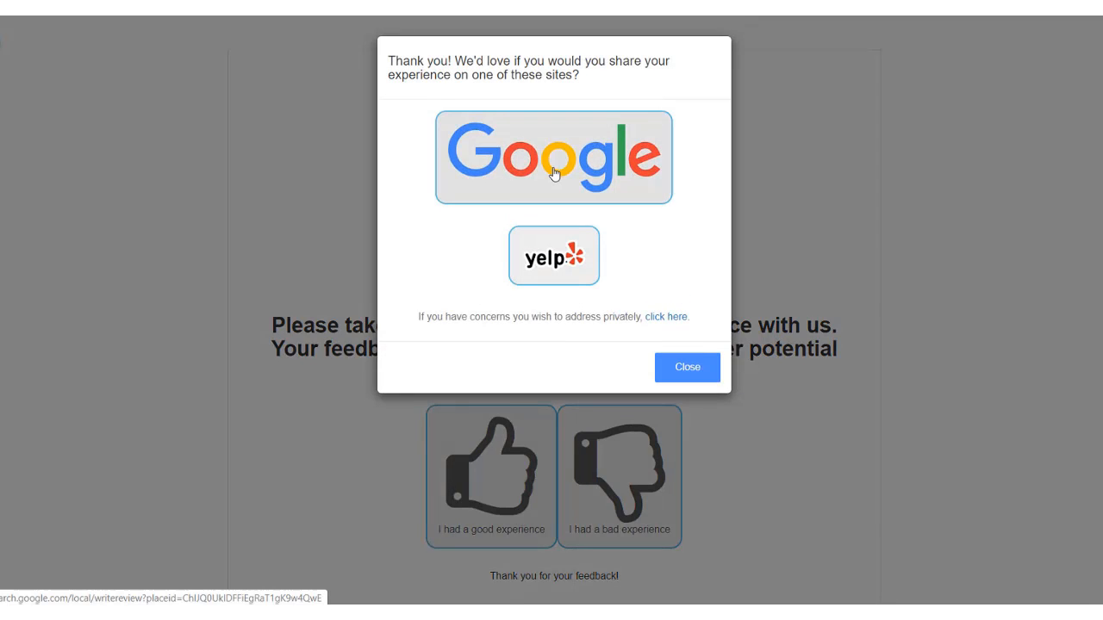